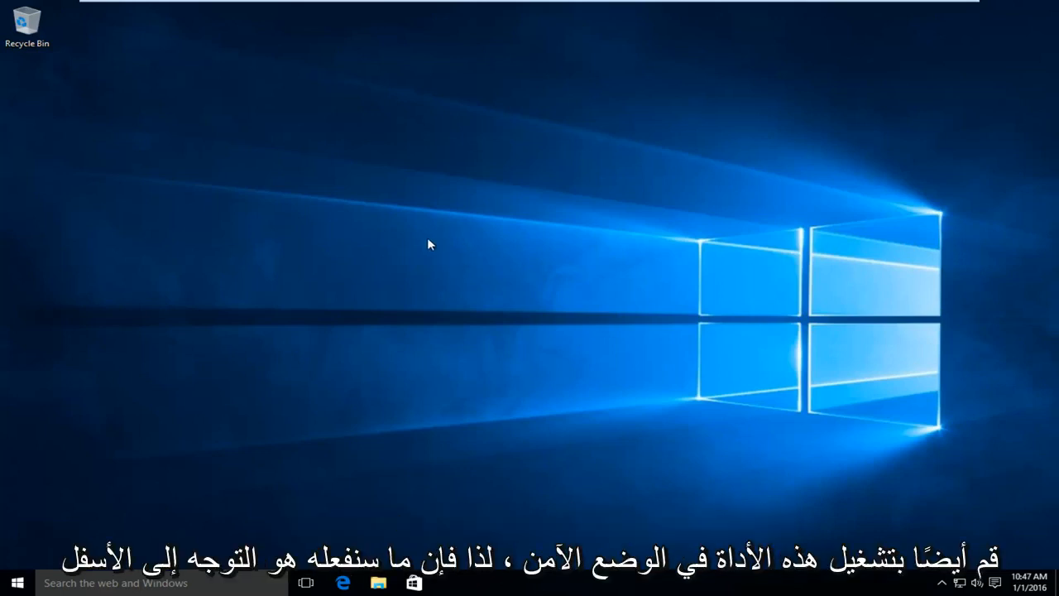
mouse_move(255, 463)
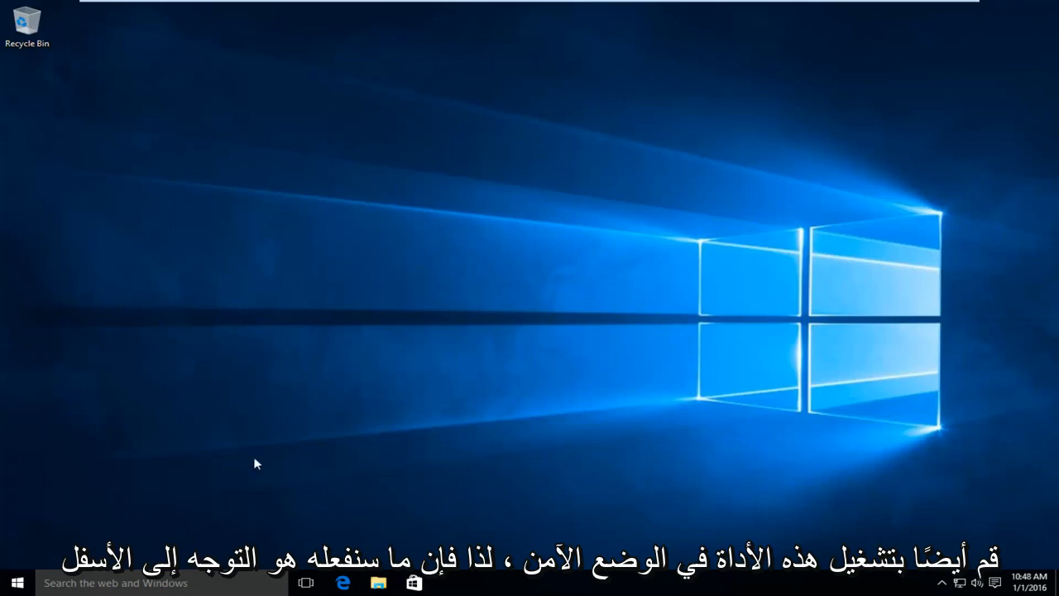
Search Start for 'administrative tools' and open the Administrative Tools folder
left_click(13, 583)
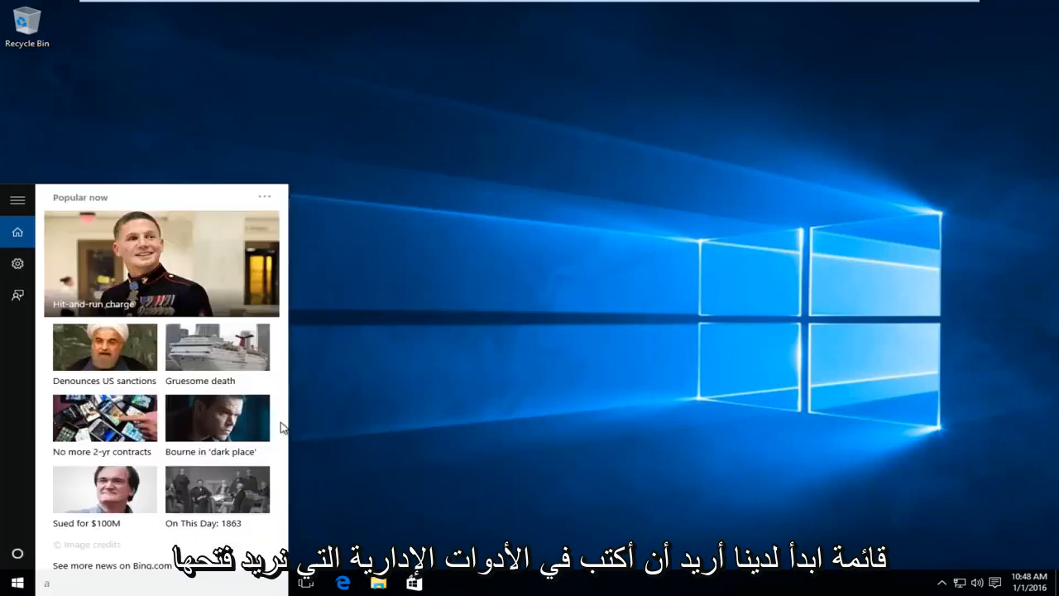
type("administrativ")
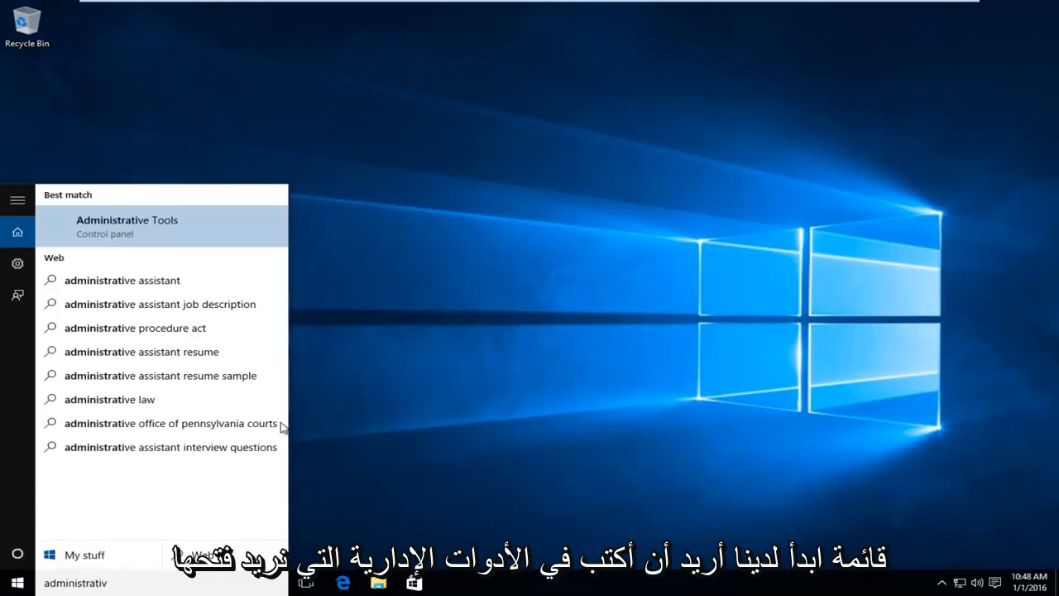
type("e tools")
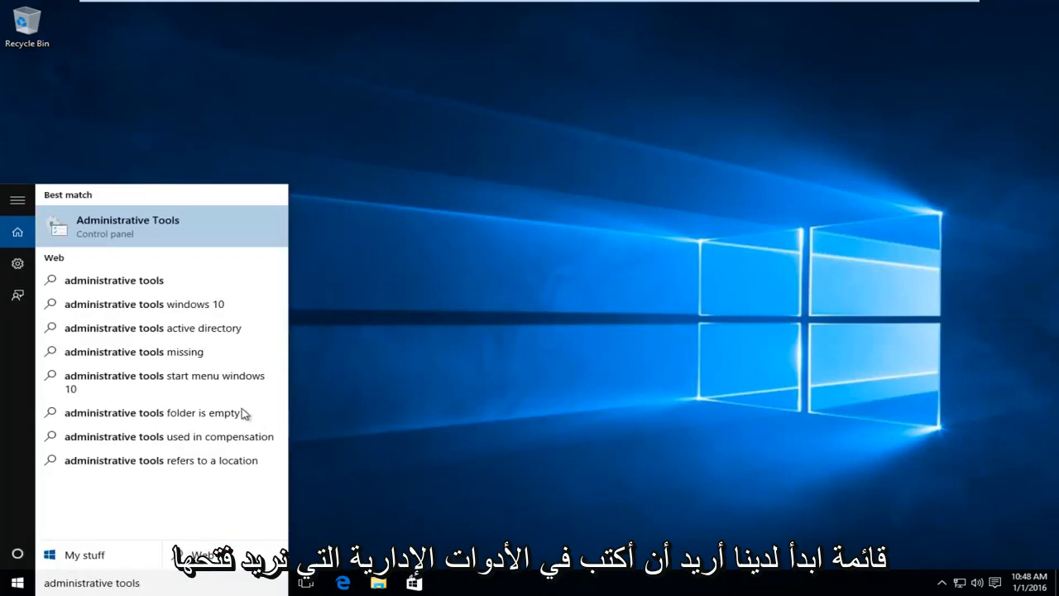
mouse_move(116, 224)
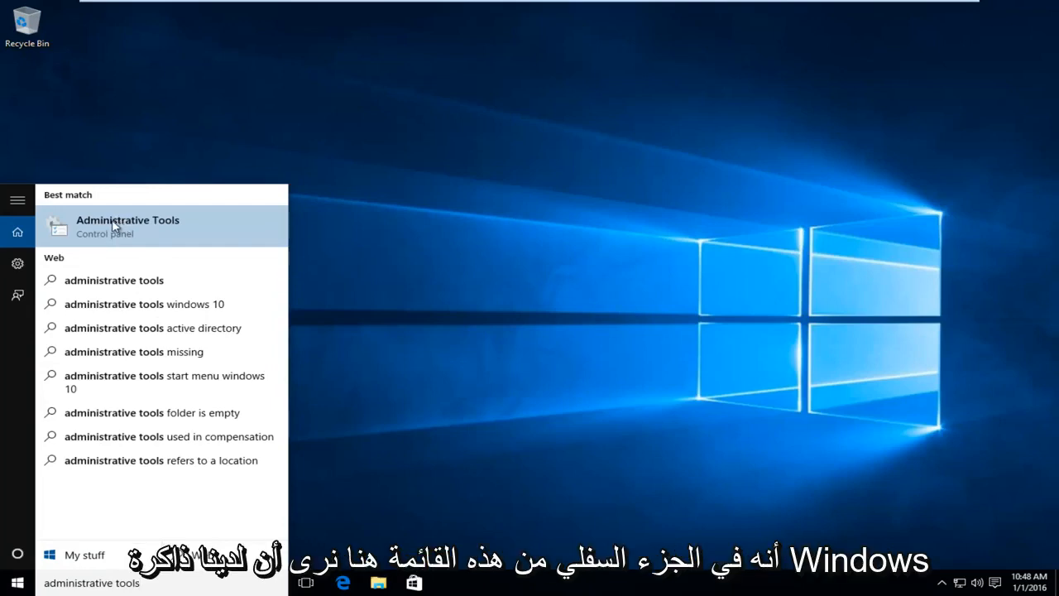
left_click(127, 225)
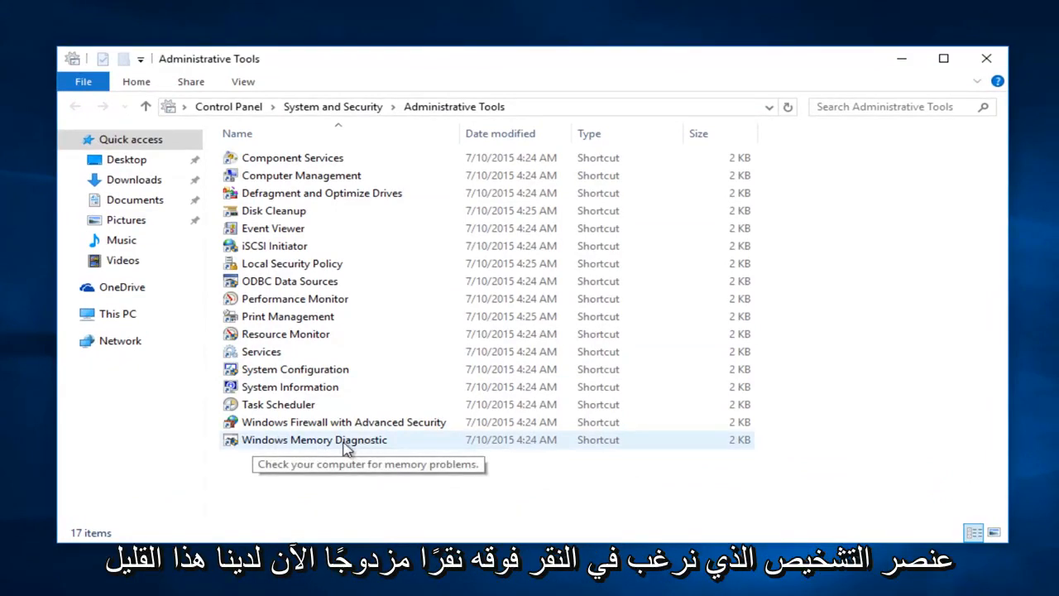
Select the Windows Memory Diagnostic shortcut in the Administrative Tools list
left_click(314, 441)
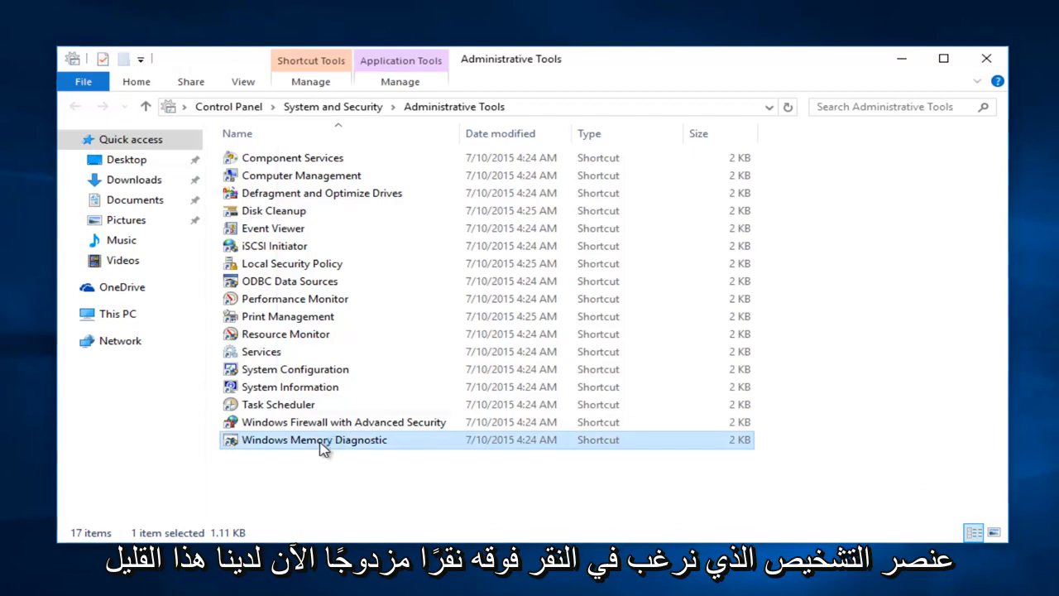
Launch Windows Memory Diagnostic to get the restart-and-check options
double_click(315, 441)
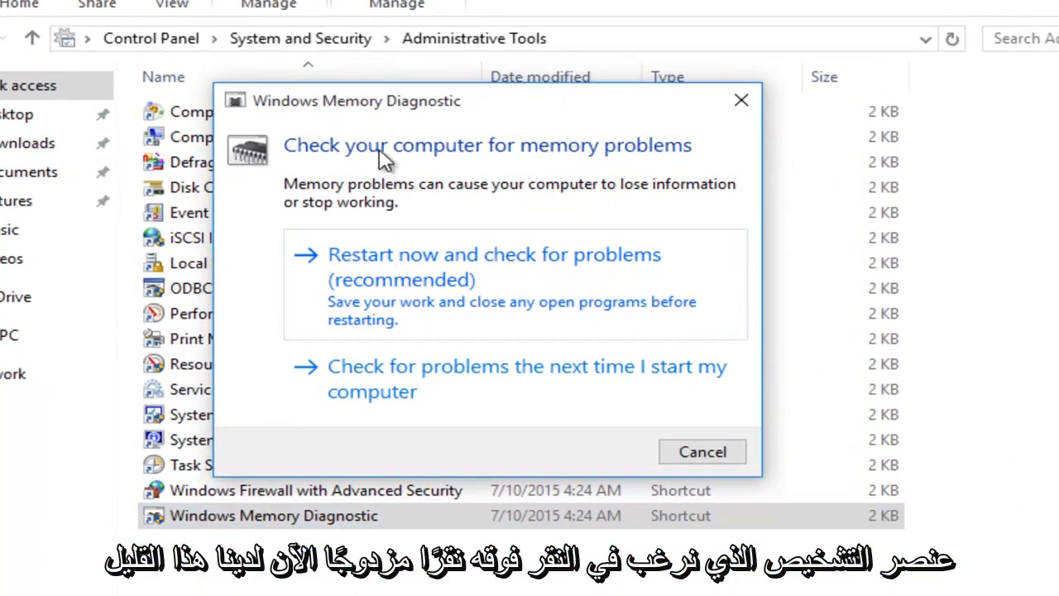
mouse_move(390, 171)
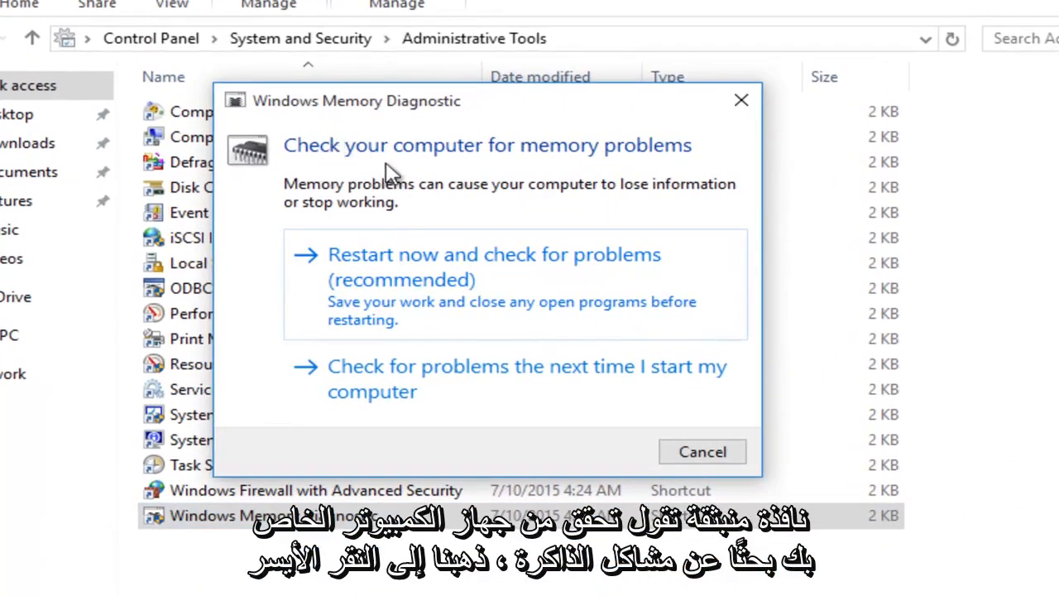
mouse_move(389, 298)
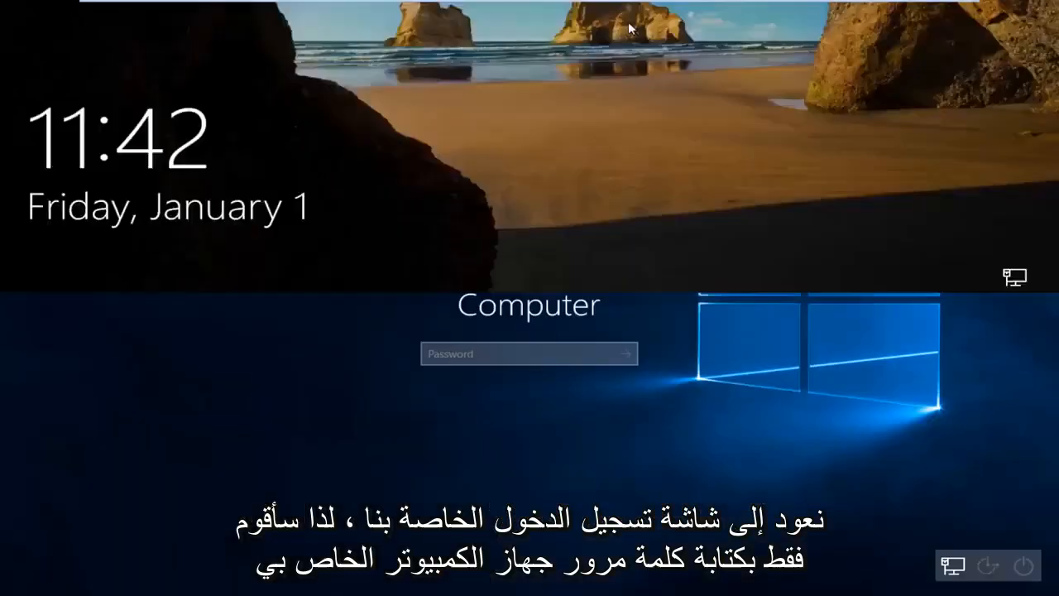
Enter the account password and sign in to reach the desktop after the restart
type("password")
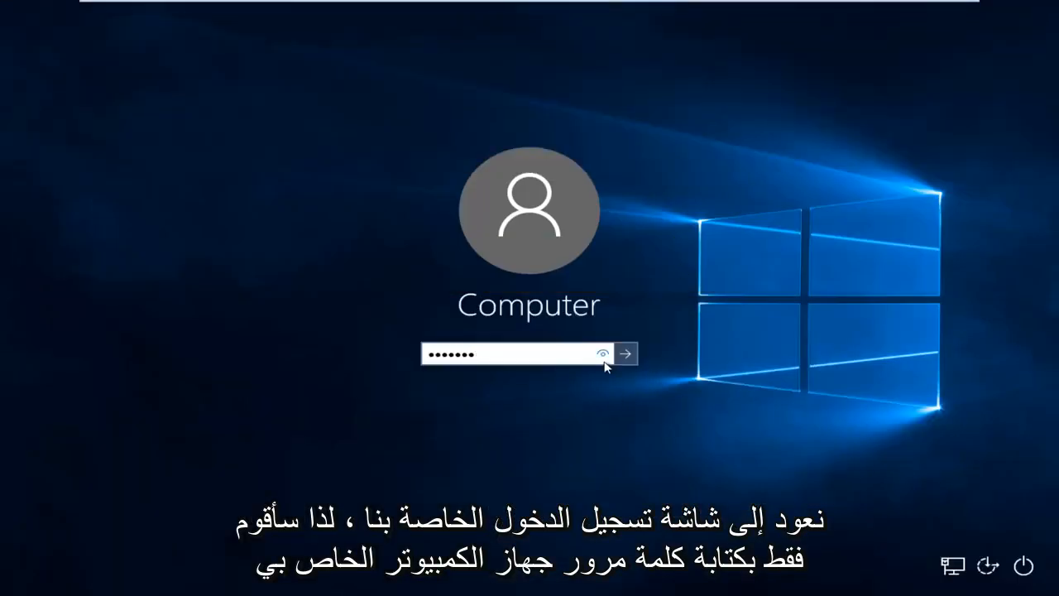
left_click(626, 354)
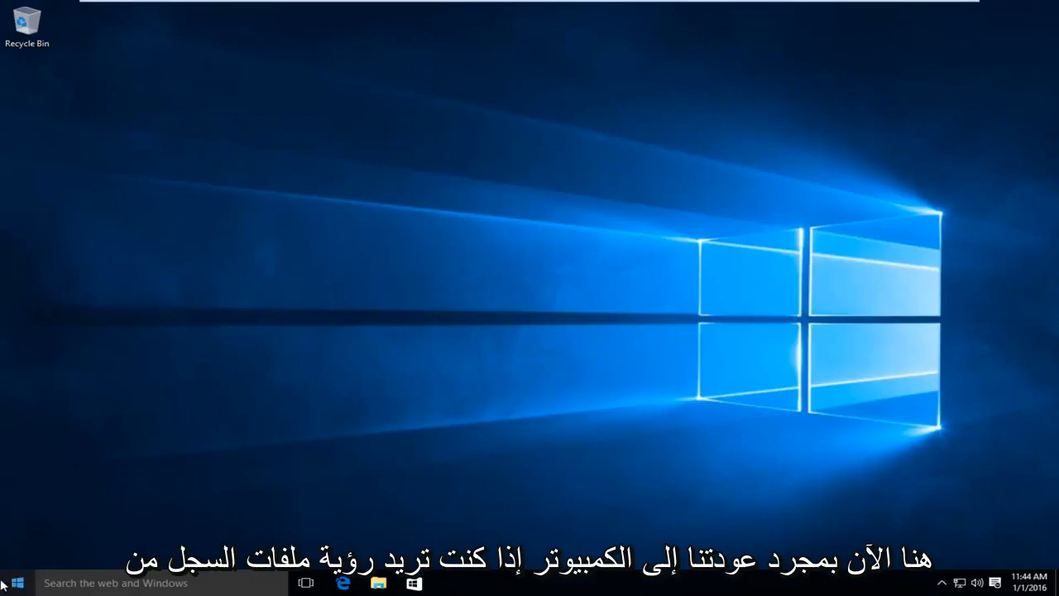
mouse_move(182, 475)
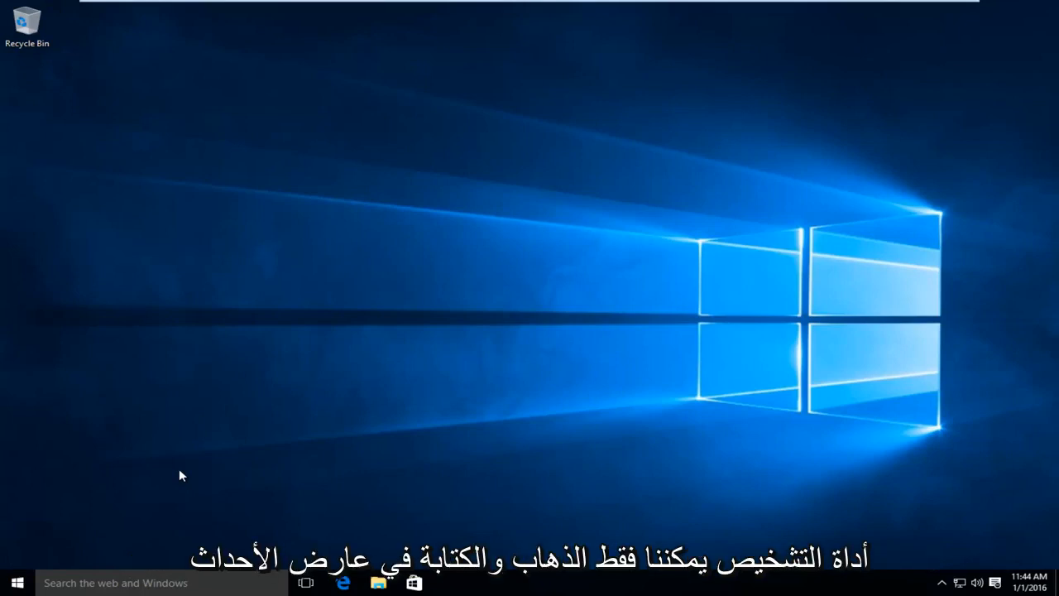
mouse_move(139, 582)
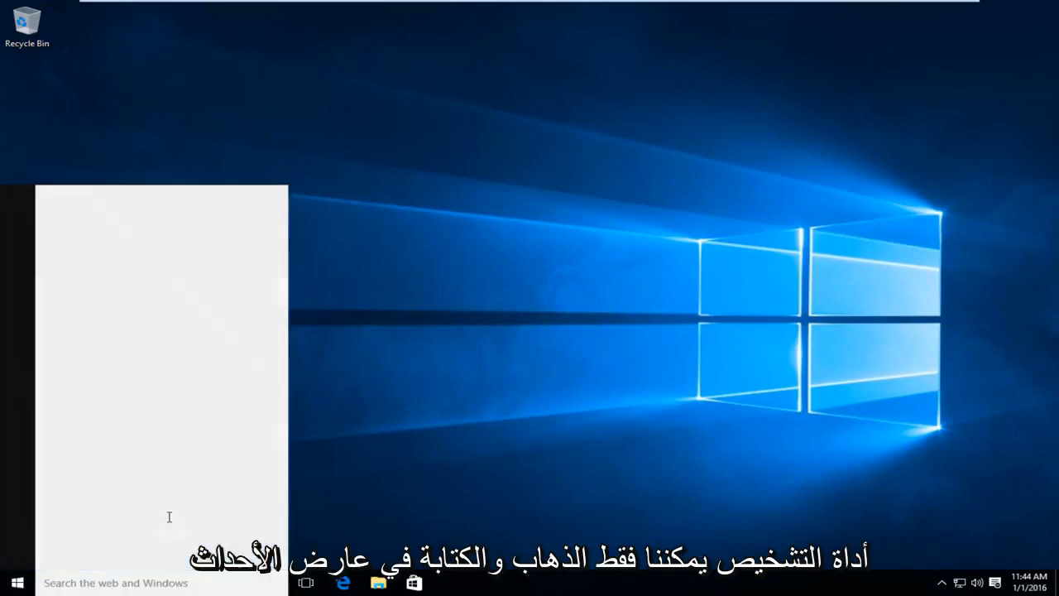
Search Start for Event Viewer and launch it from the results
type("ebent view")
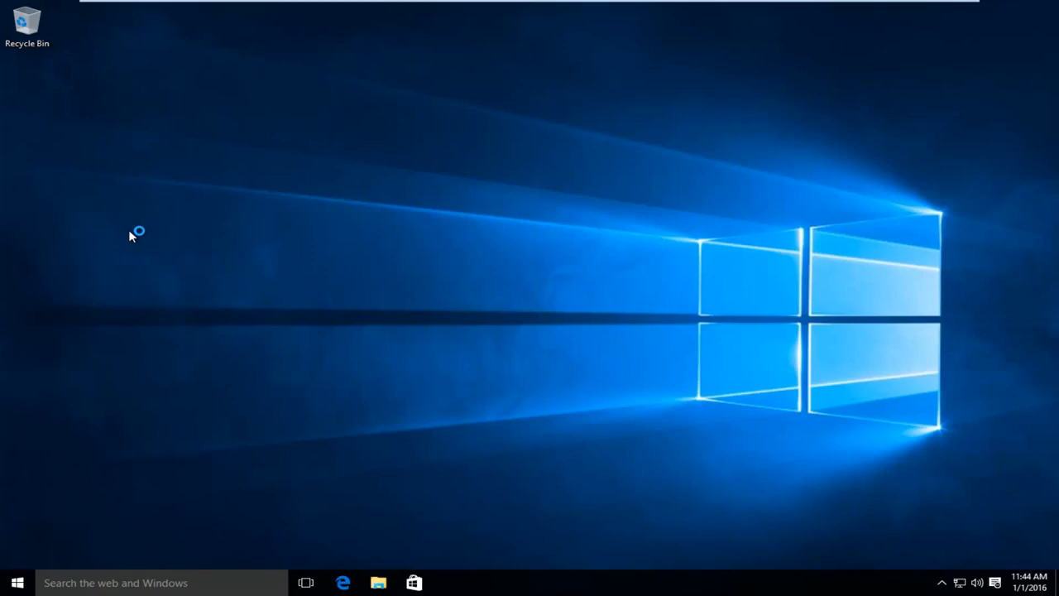
mouse_move(372, 230)
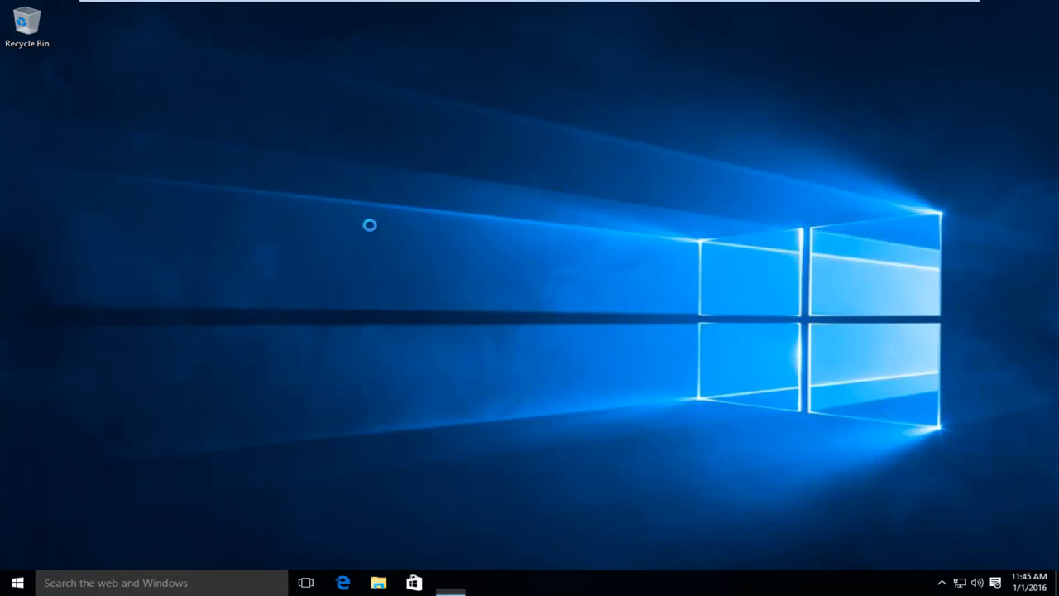
left_click(450, 583)
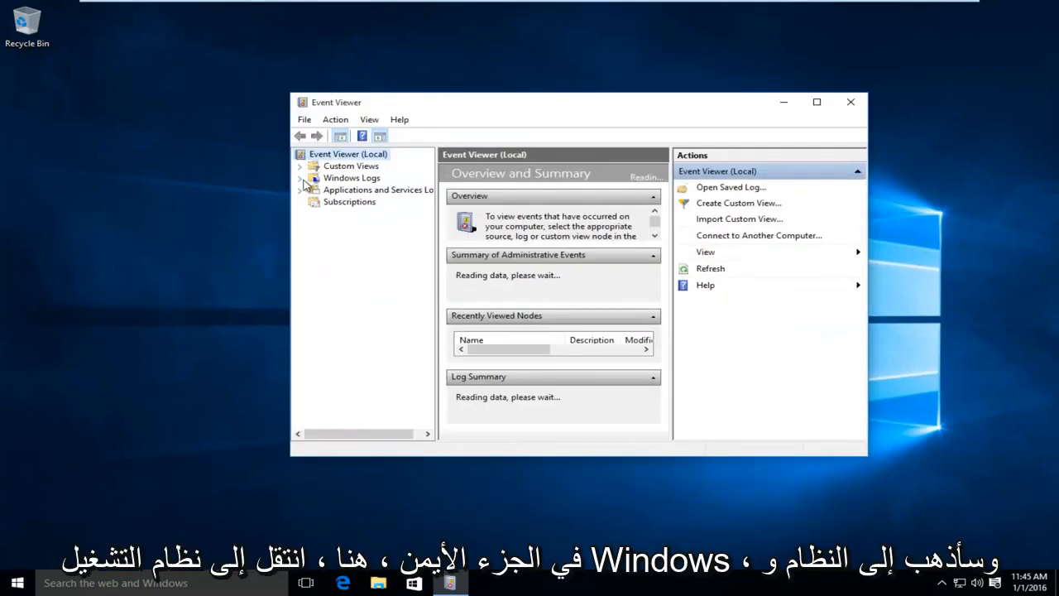
Expand Windows Logs to reach the System log's MemoryDiagnostics-Results event
left_click(351, 179)
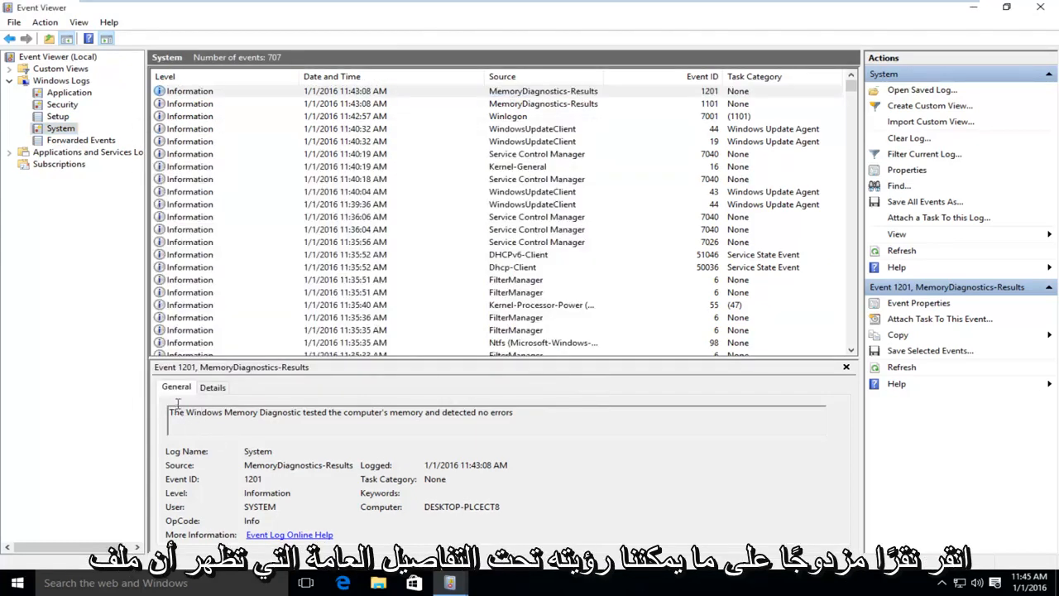
mouse_move(197, 412)
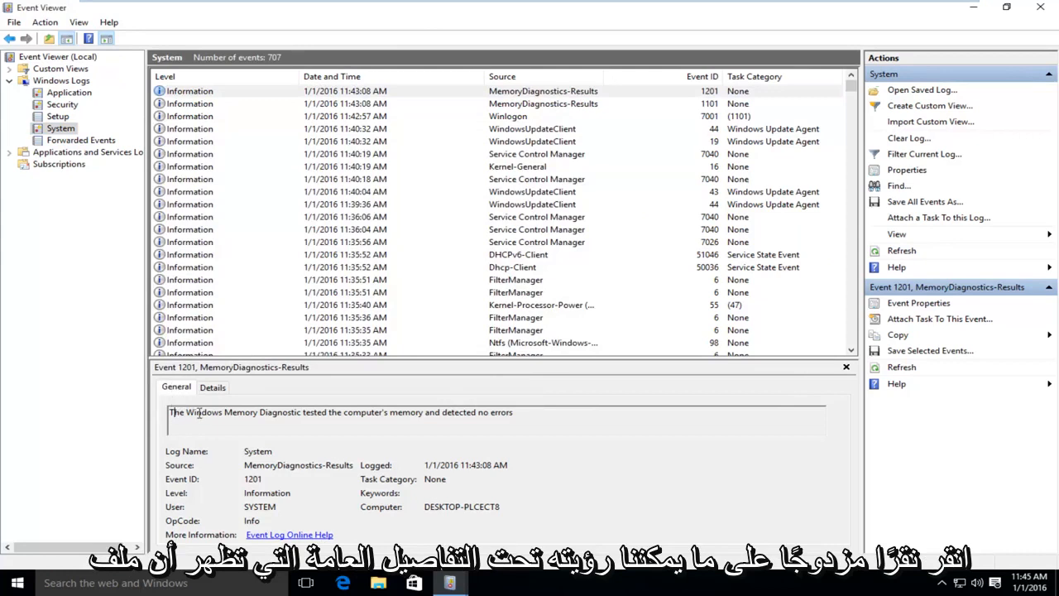